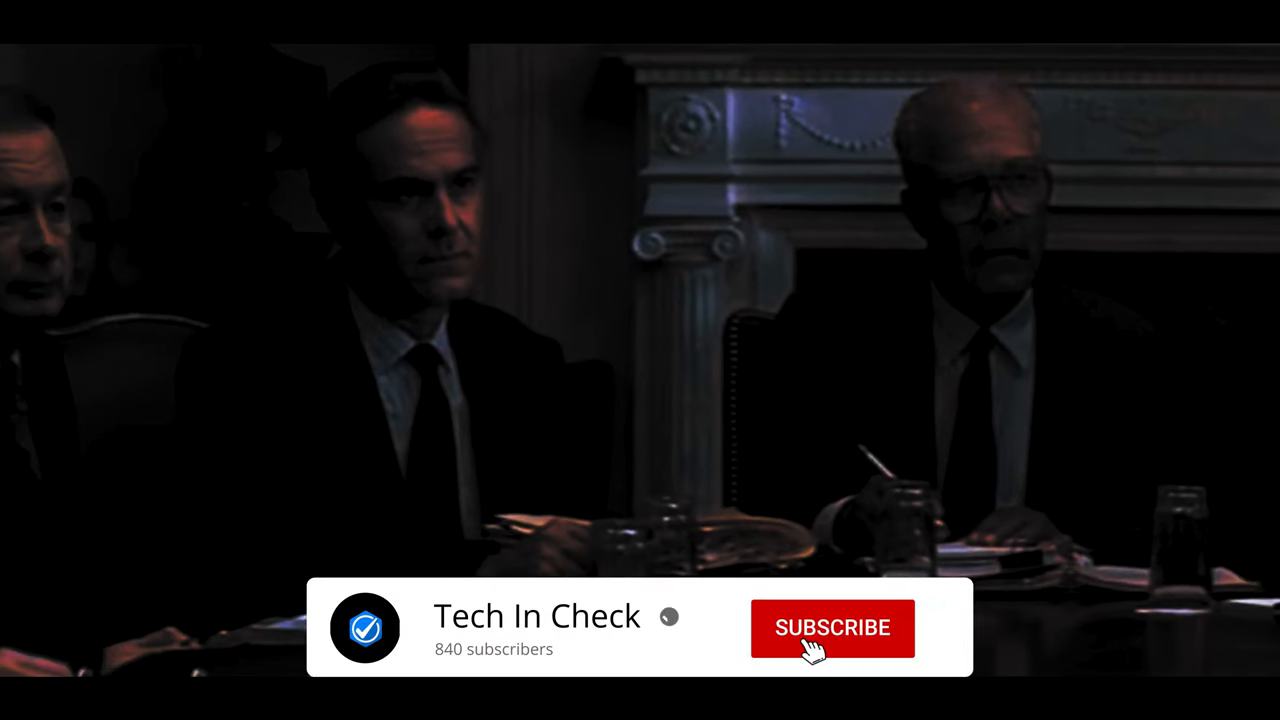
Step: Let the outro banner play until Tech In Check shows Subscribed with the notification bell
click(832, 627)
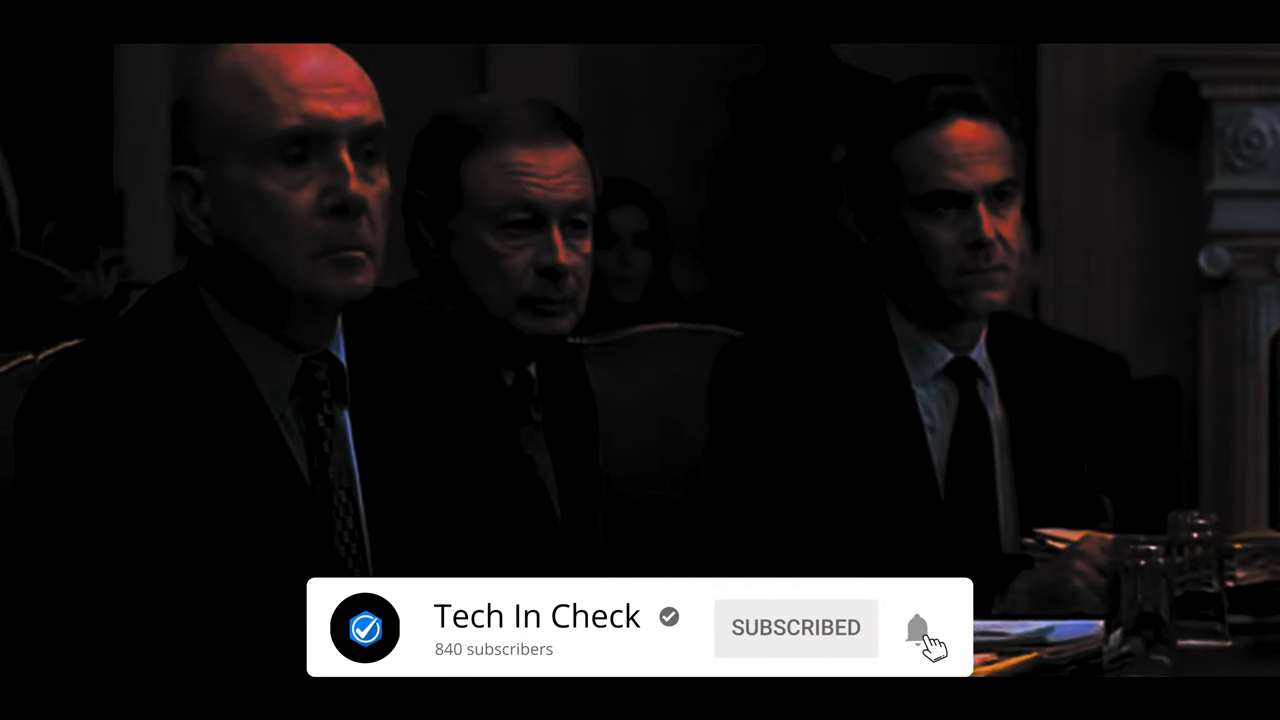